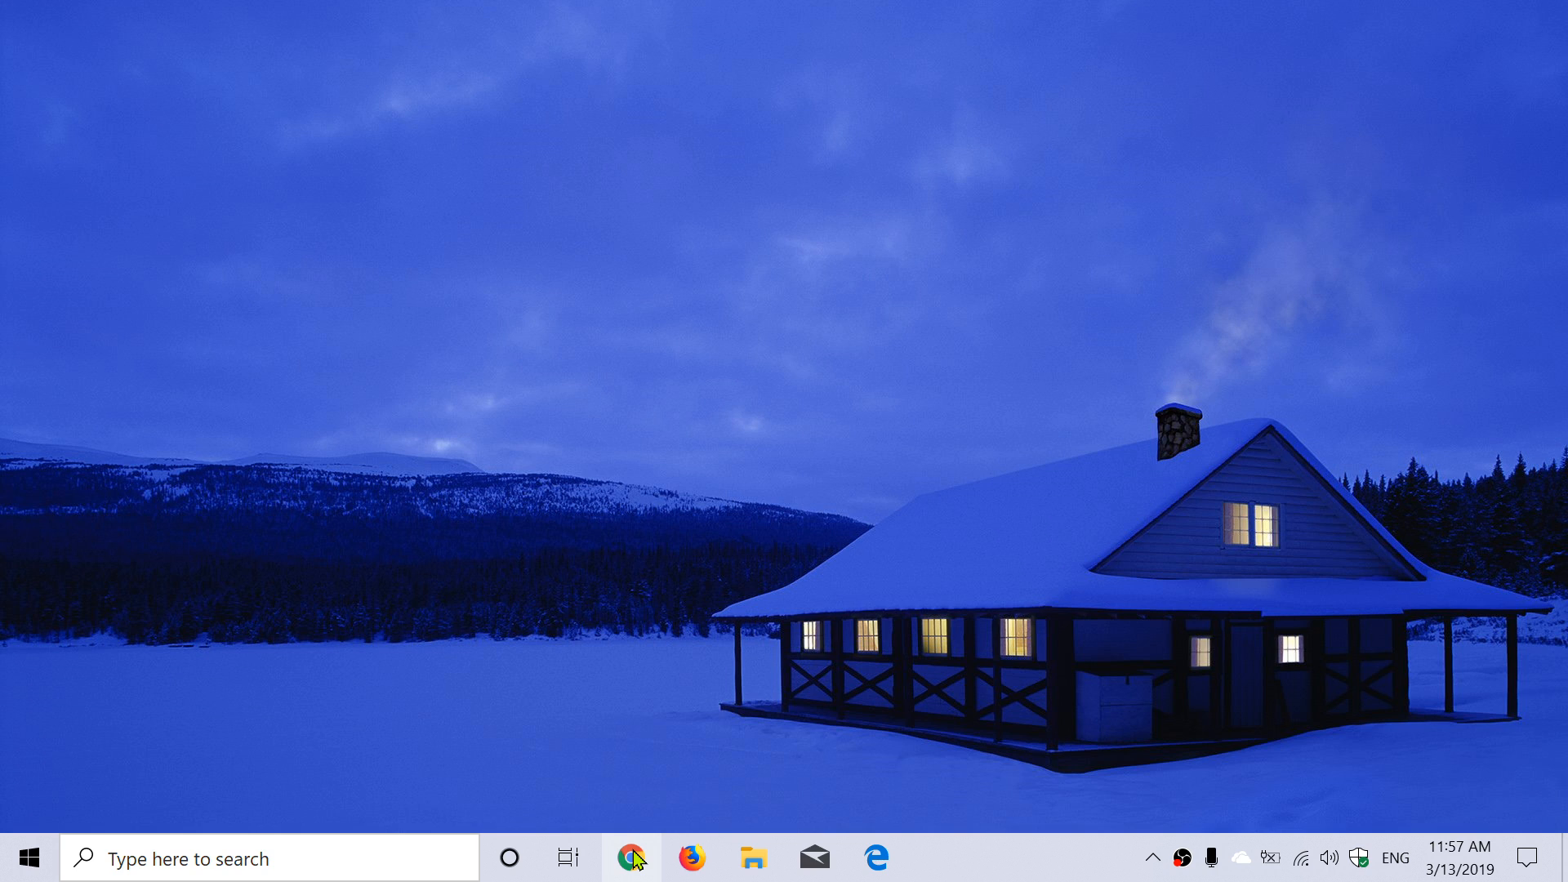
# Launch Google Chrome from the Windows taskbar so it opens on the Google homepage
pyautogui.click(629, 858)
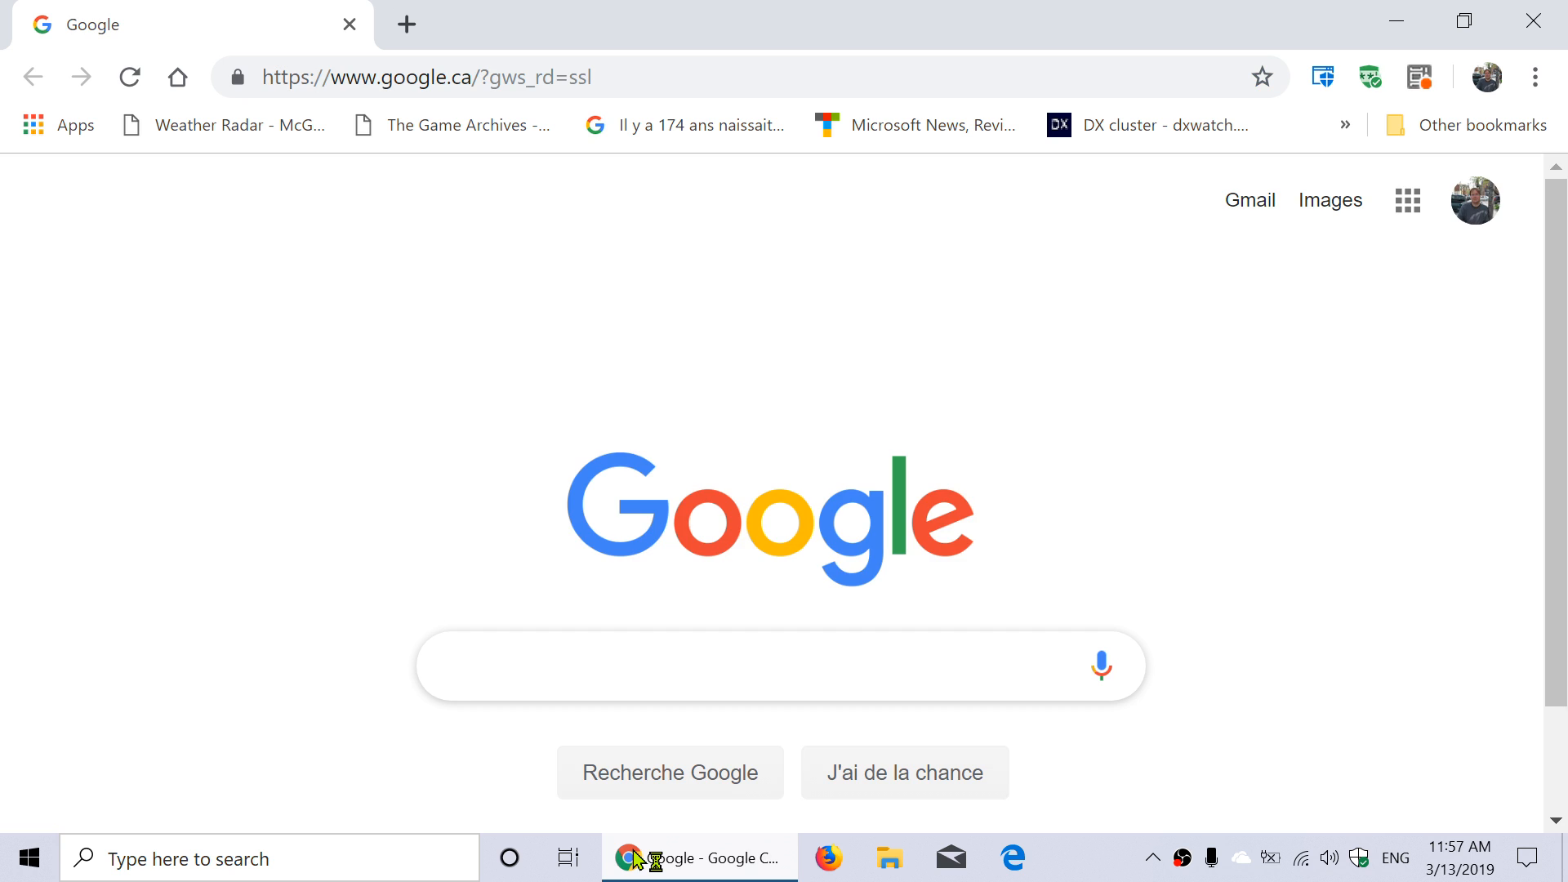
# Bring up Chrome's main menu via the three-dot button at the top right
pyautogui.click(700, 666)
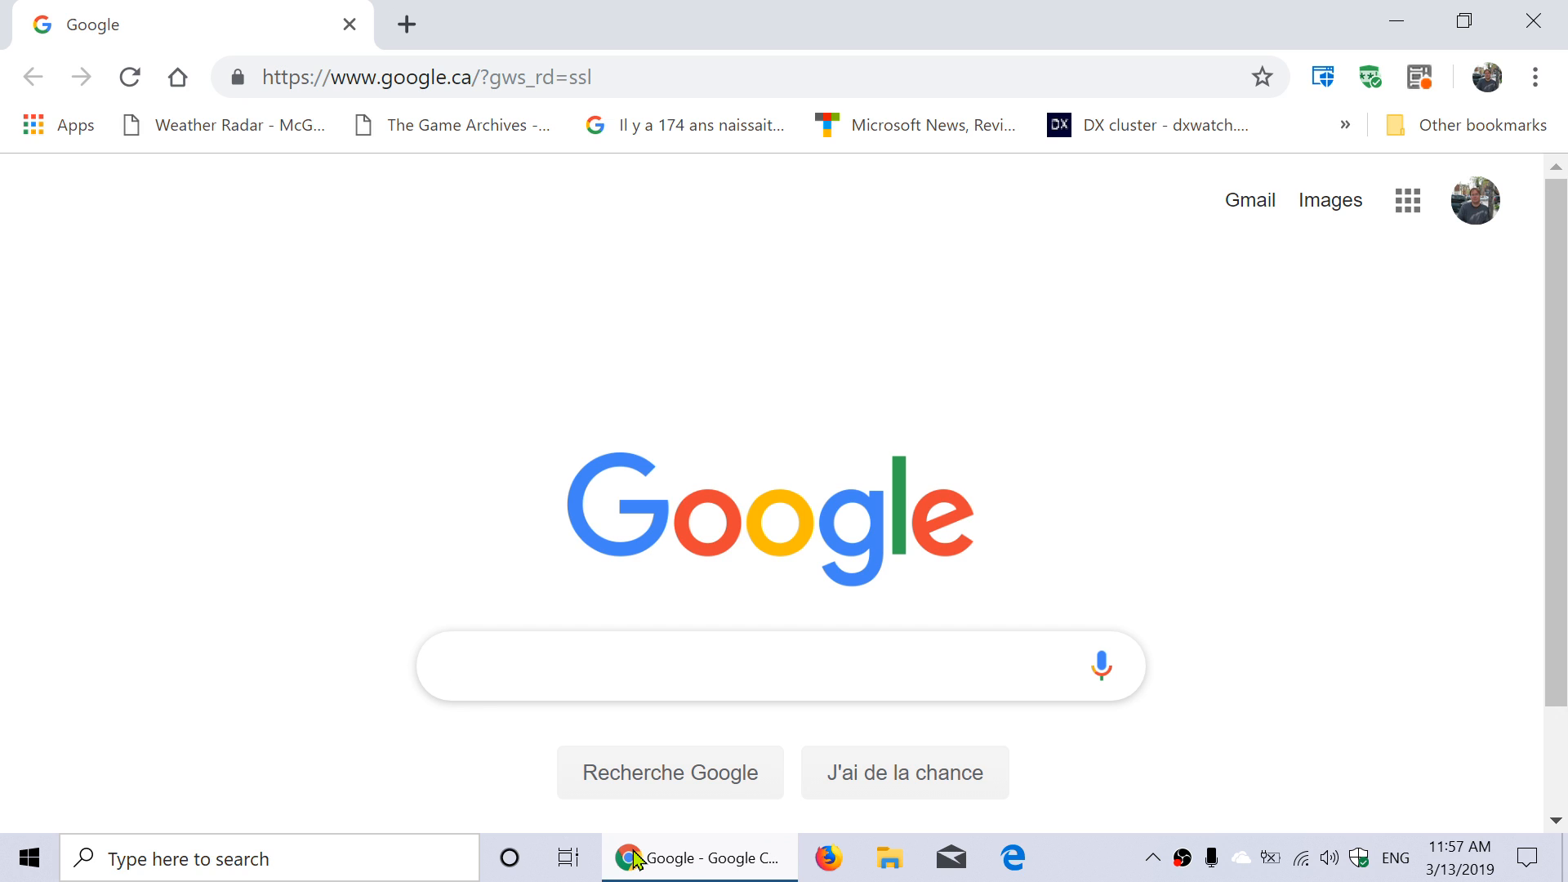
pyautogui.click(700, 666)
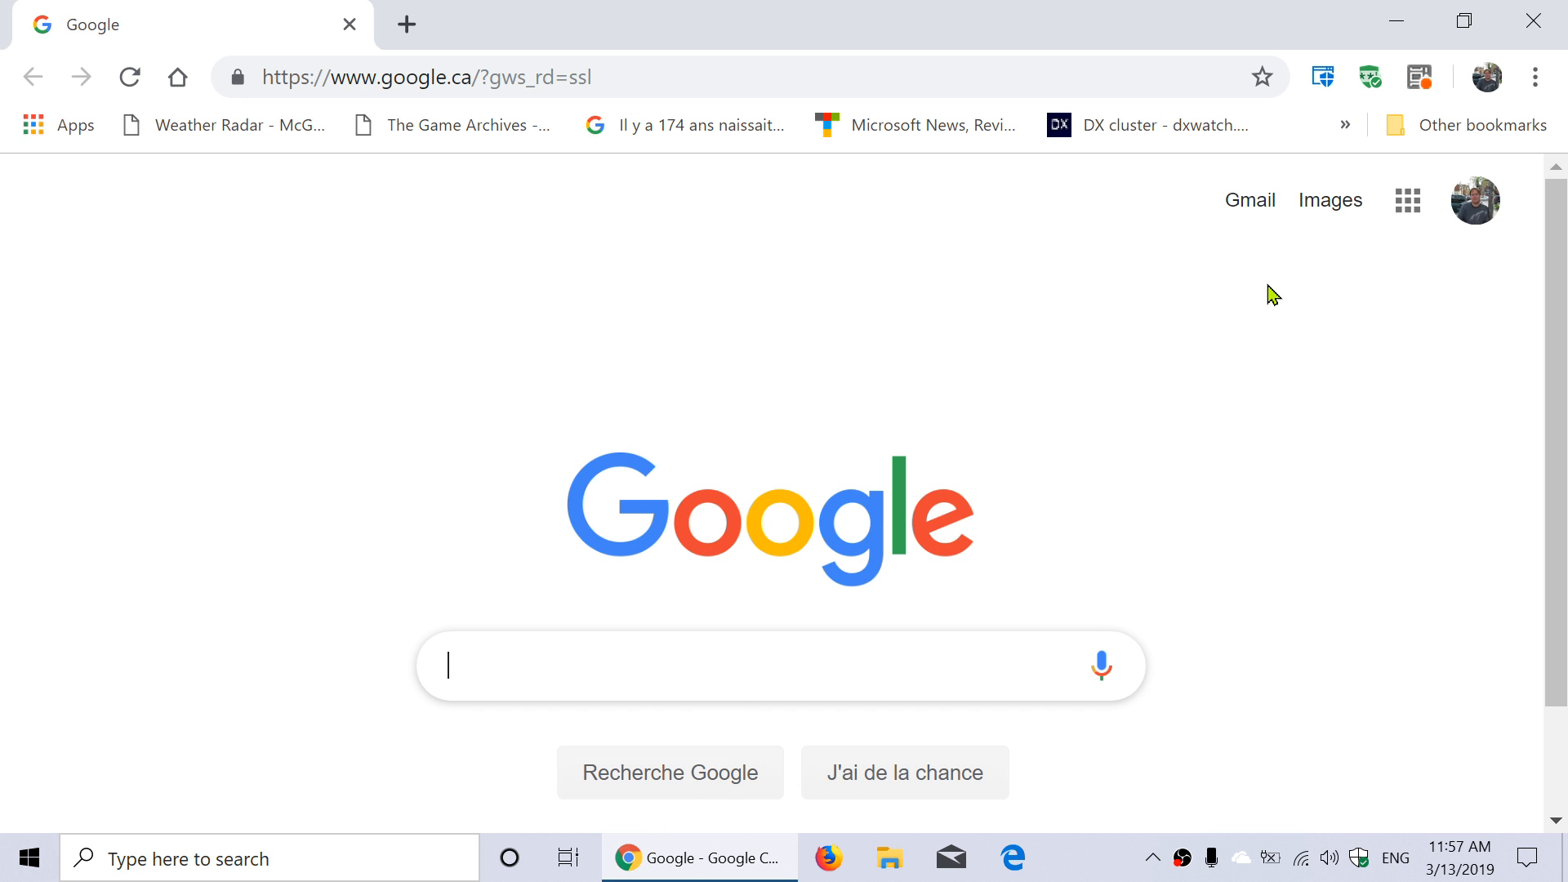
pyautogui.moveTo(1519, 68)
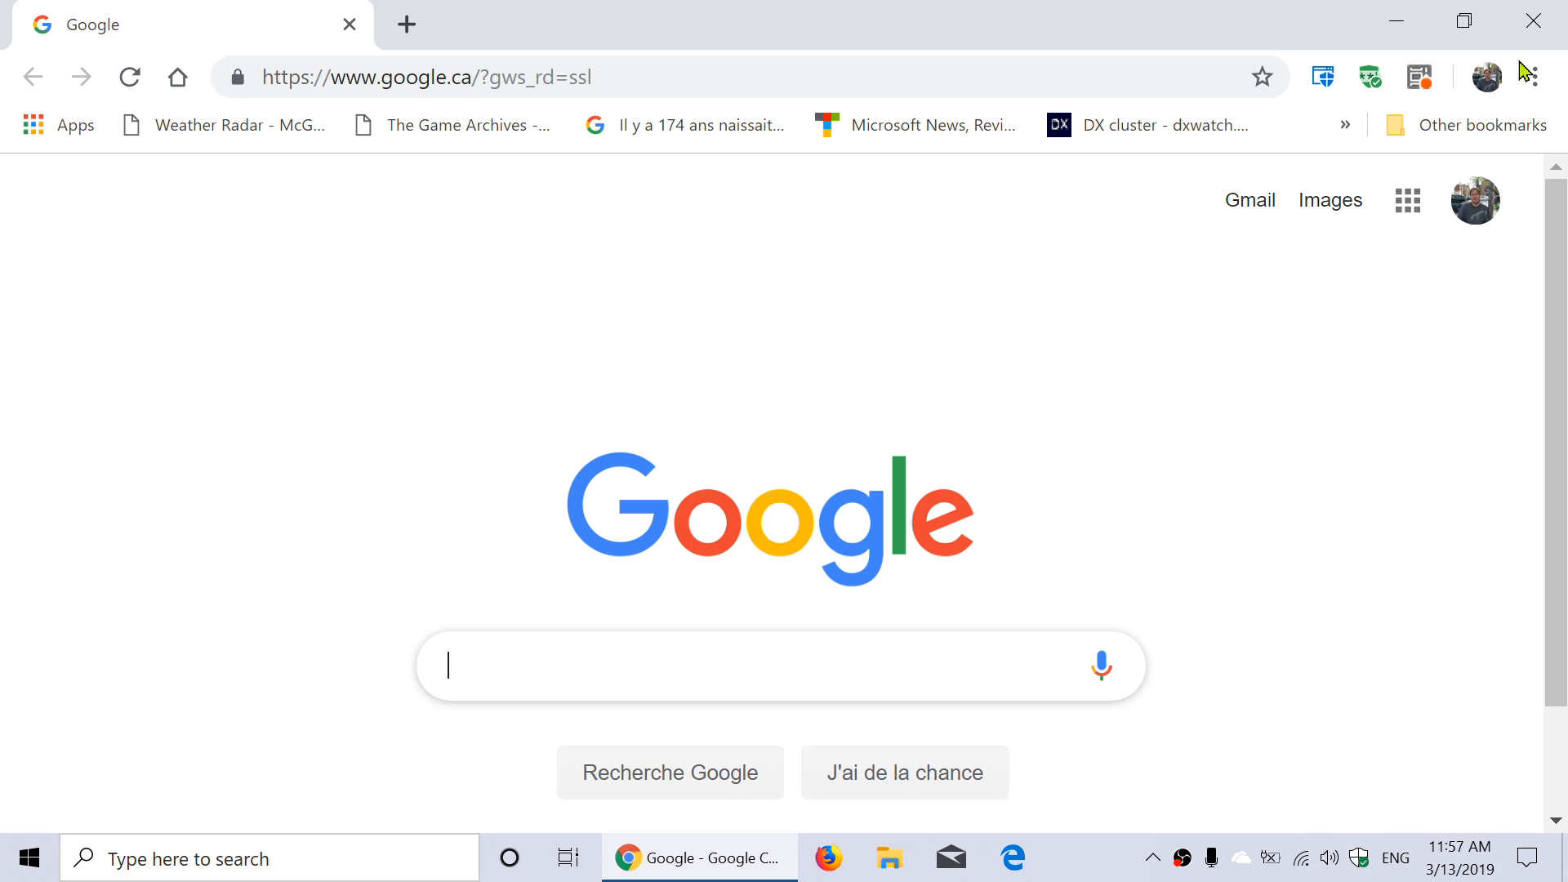
pyautogui.click(1537, 77)
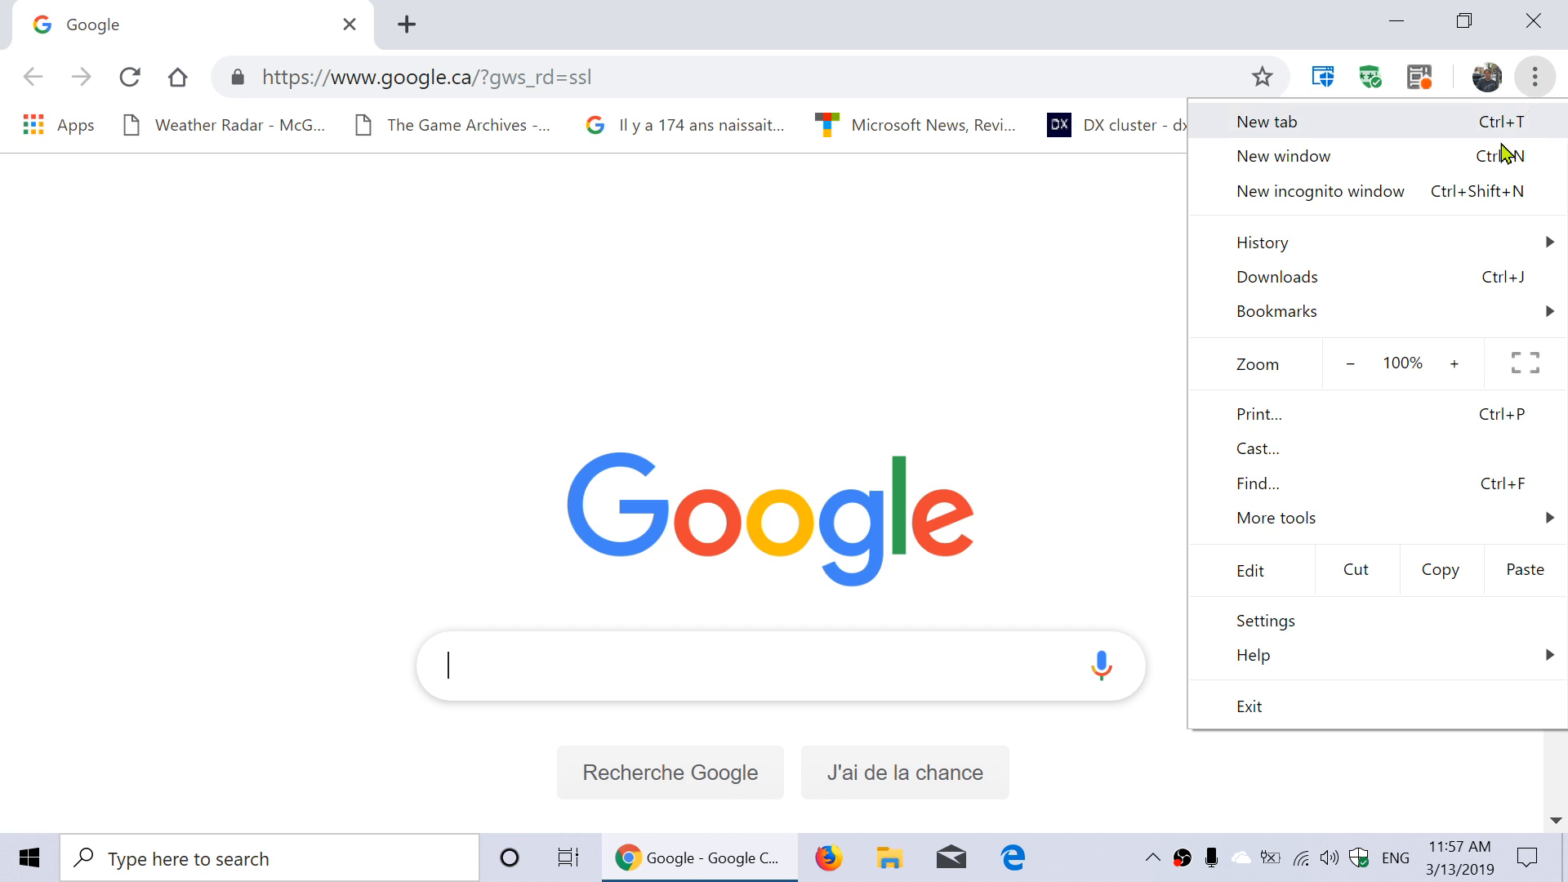